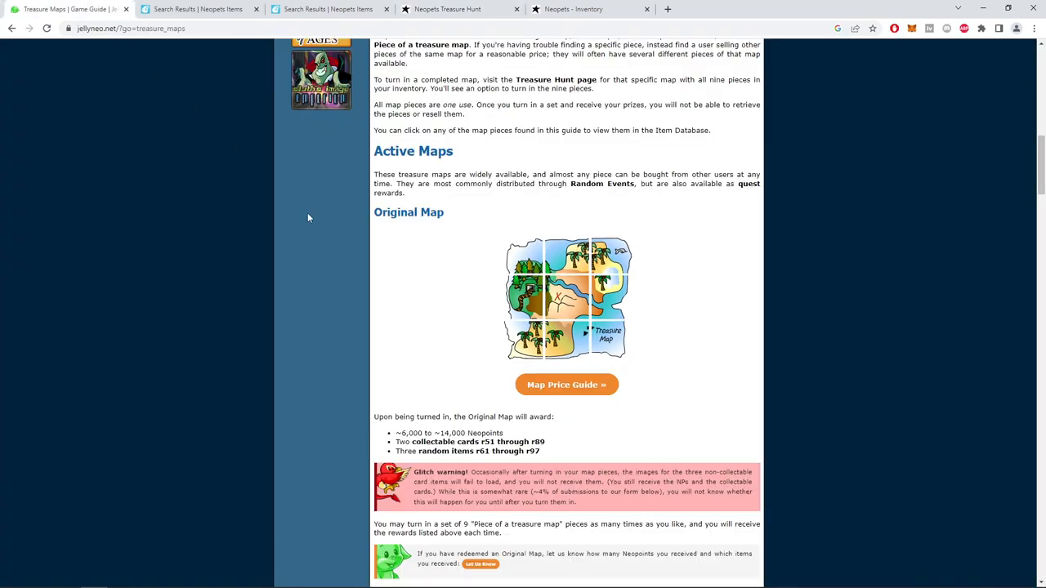
Search rarity 61–97 items with a 100,000 NP minimum price, returning 613 results
scroll("down", 3)
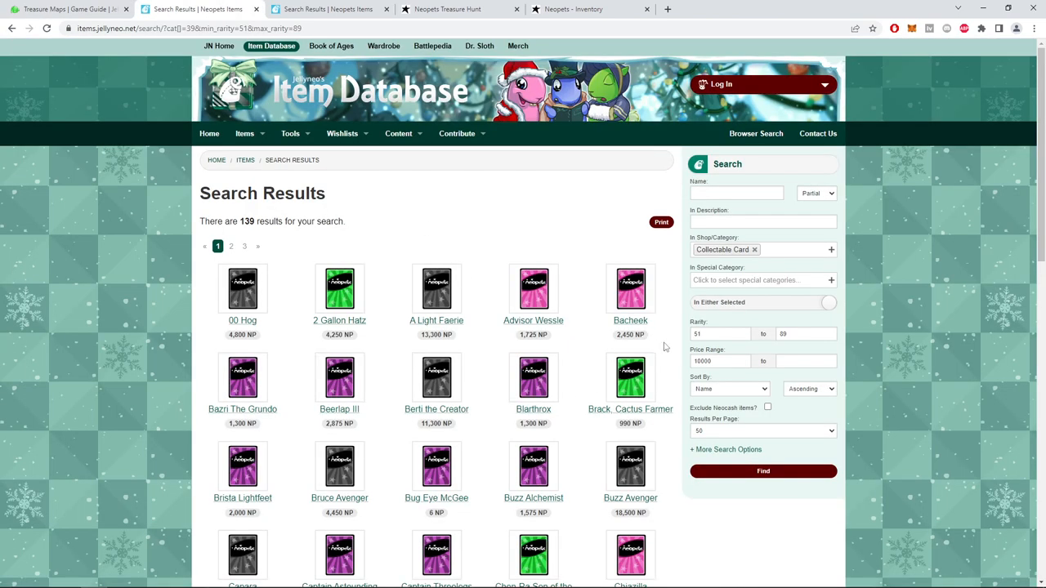
left_click(719, 361)
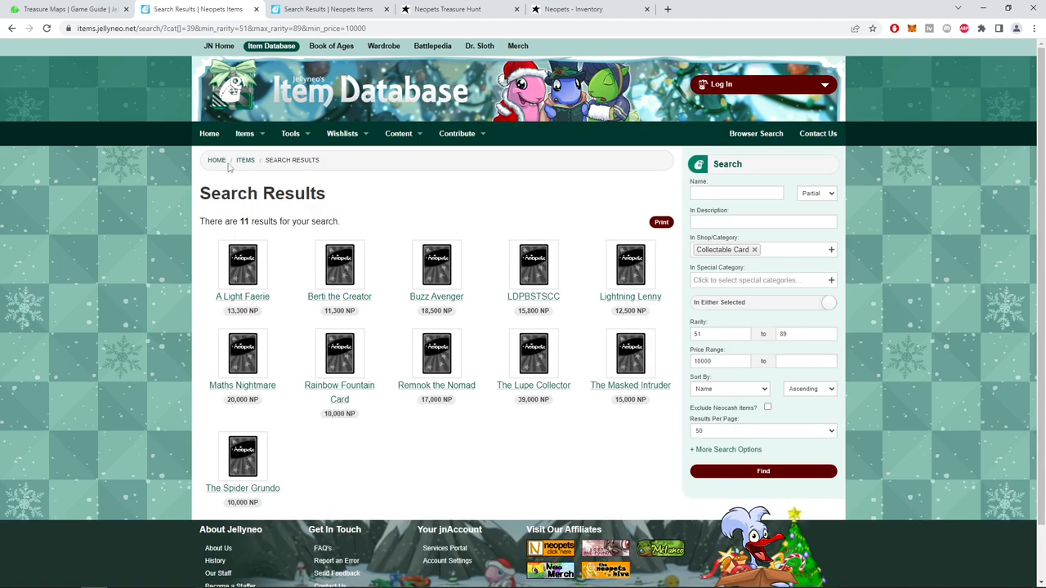
mouse_move(399, 232)
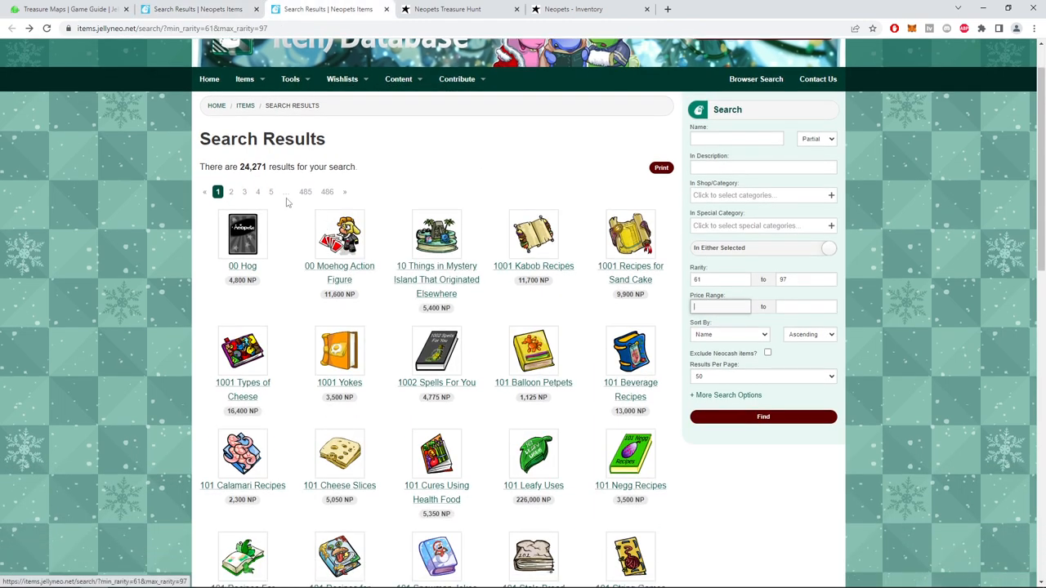
left_click(719, 307)
type("100000")
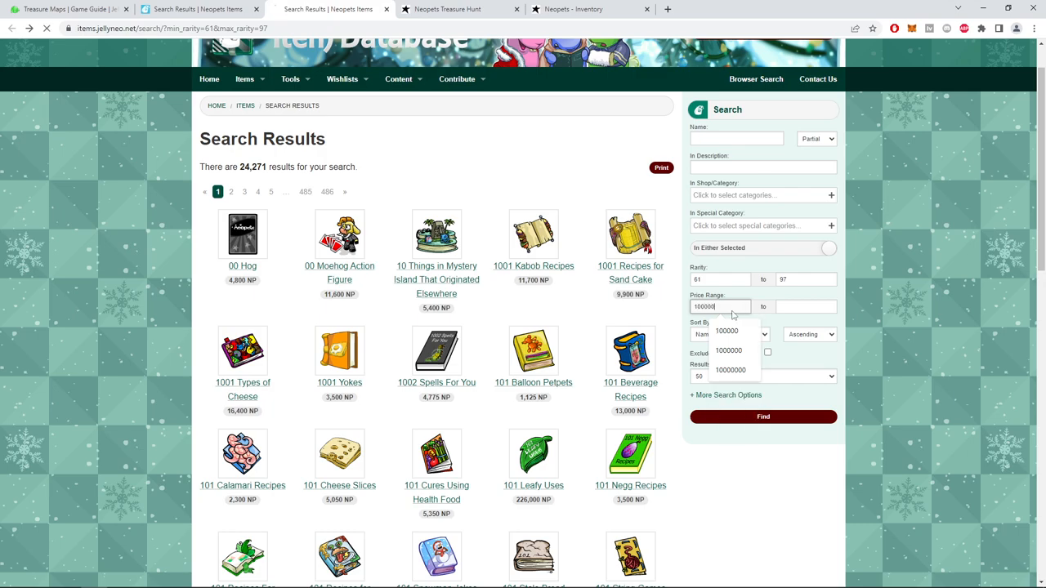
left_click(761, 416)
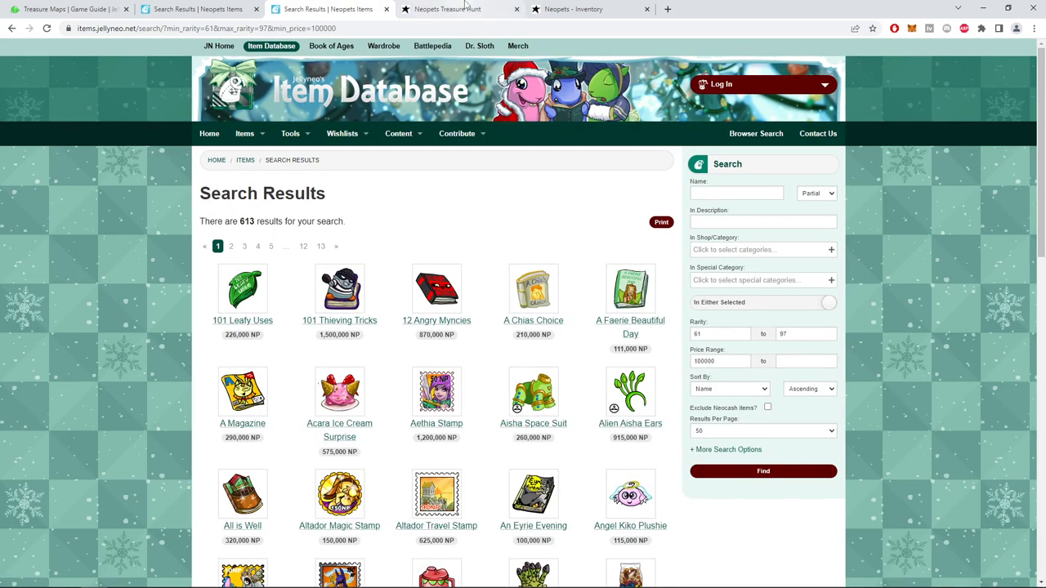
Redeem the completed Original Map on Treasure Hunt for 11,348 NP and five items
left_click(589, 10)
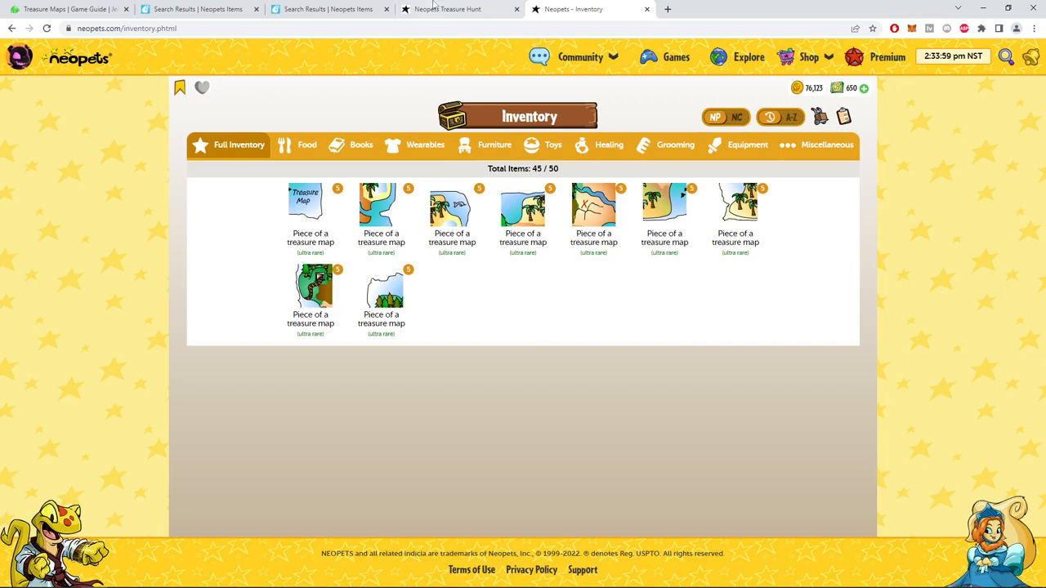
left_click(448, 10)
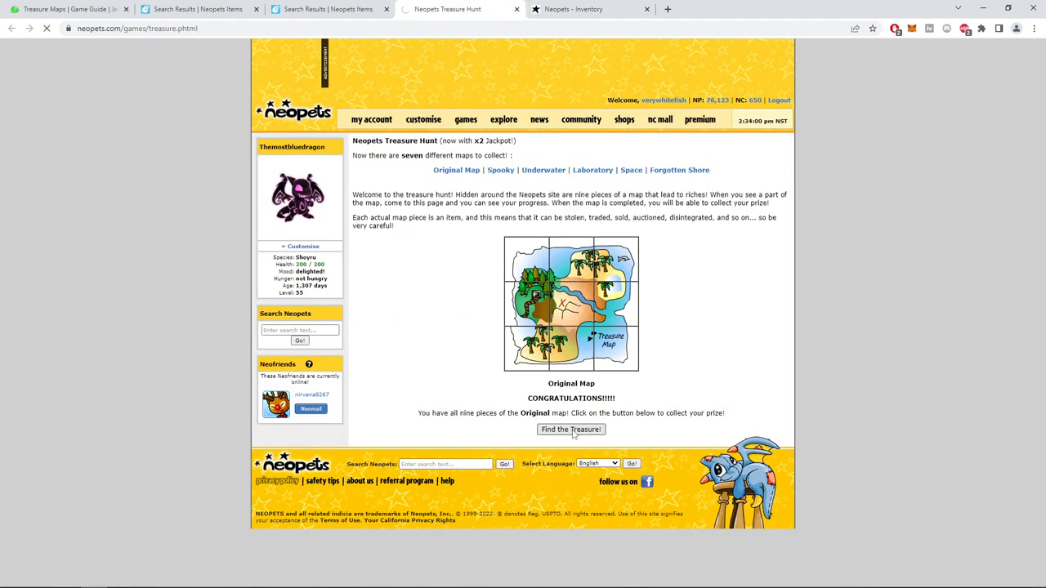
left_click(570, 428)
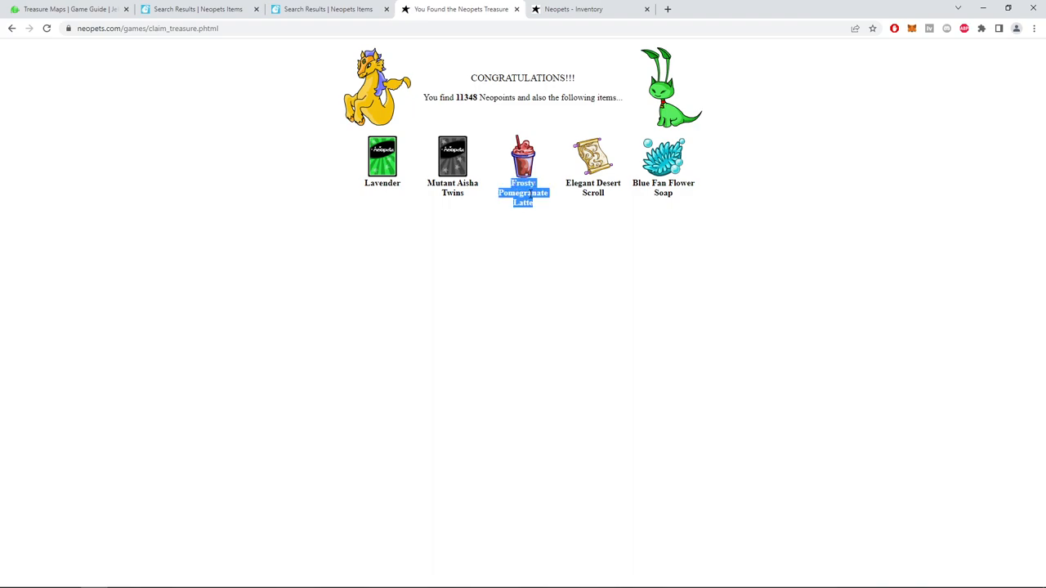
left_click(327, 10)
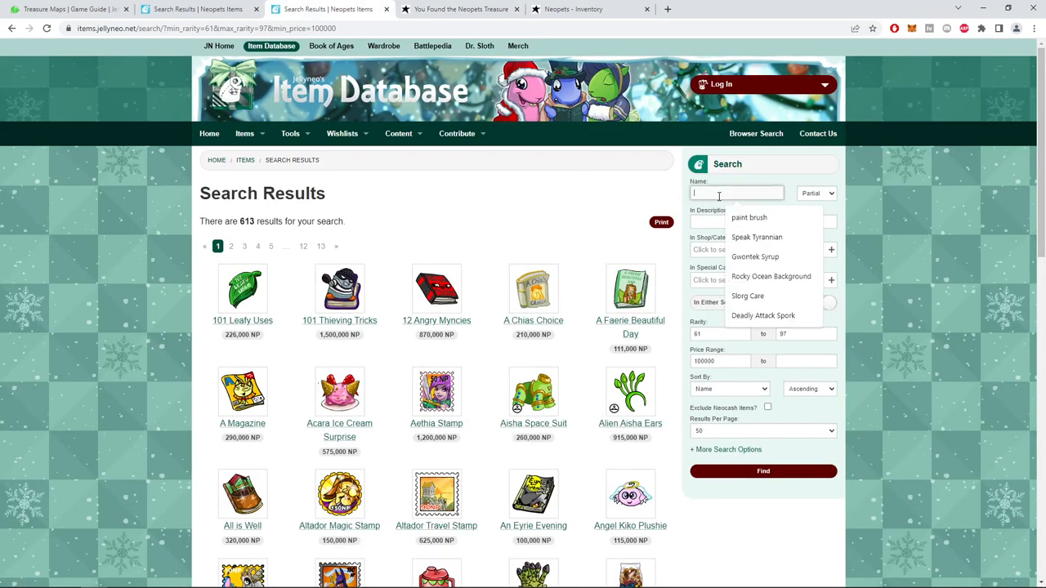
Look up Frosty Pomegranate Latte and the other prize values on Jellyneo, then return to Treasure Hunt
type("Frosty Pomegranate Latte")
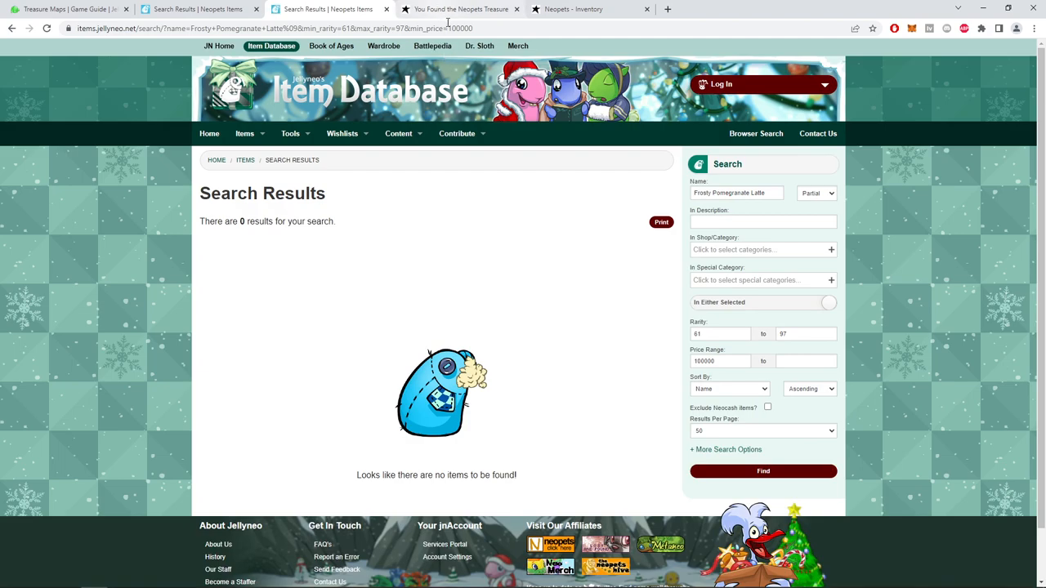
left_click(719, 361)
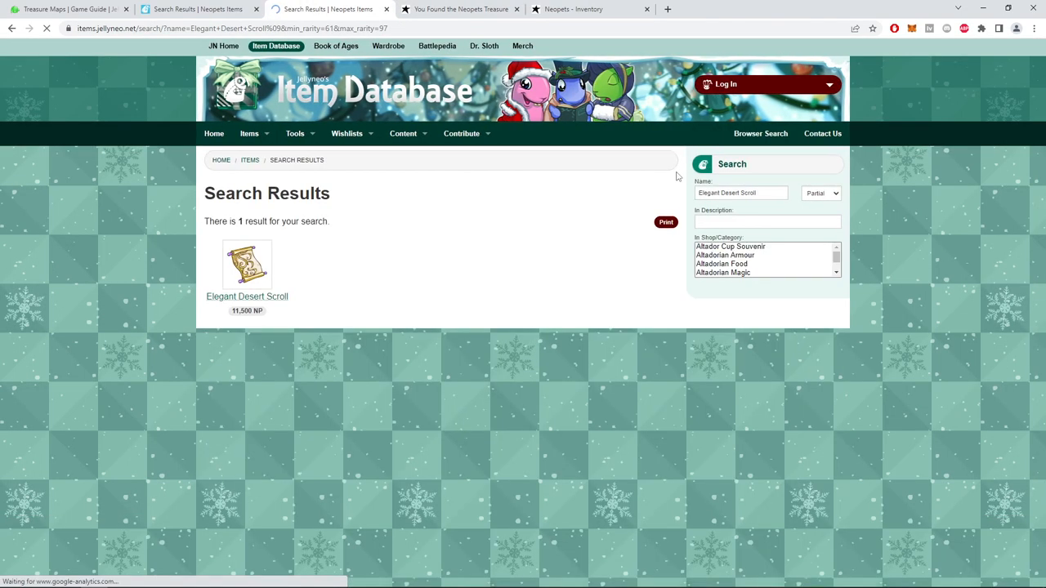
left_click(460, 10)
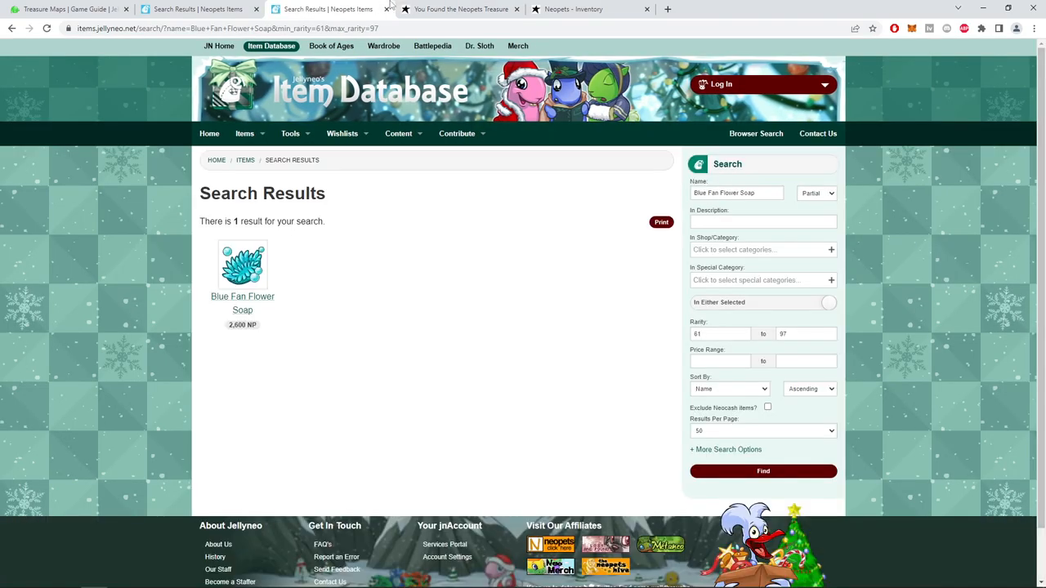
left_click(461, 10)
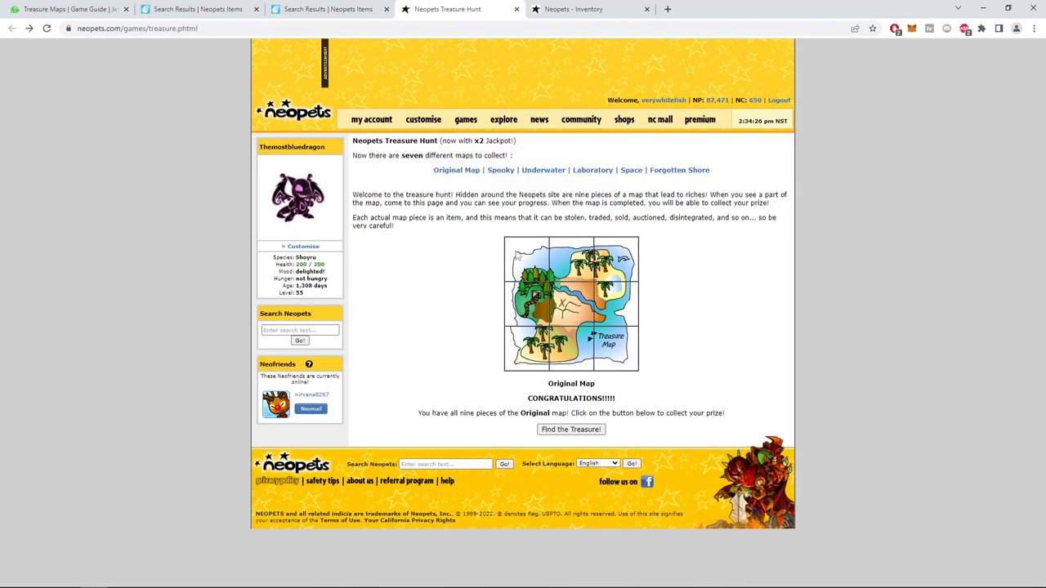
Redeem the next Original Map for 10,446 NP and search Maraquan Kougra Stories and Pizza Notepad on Jellyneo
left_click(570, 428)
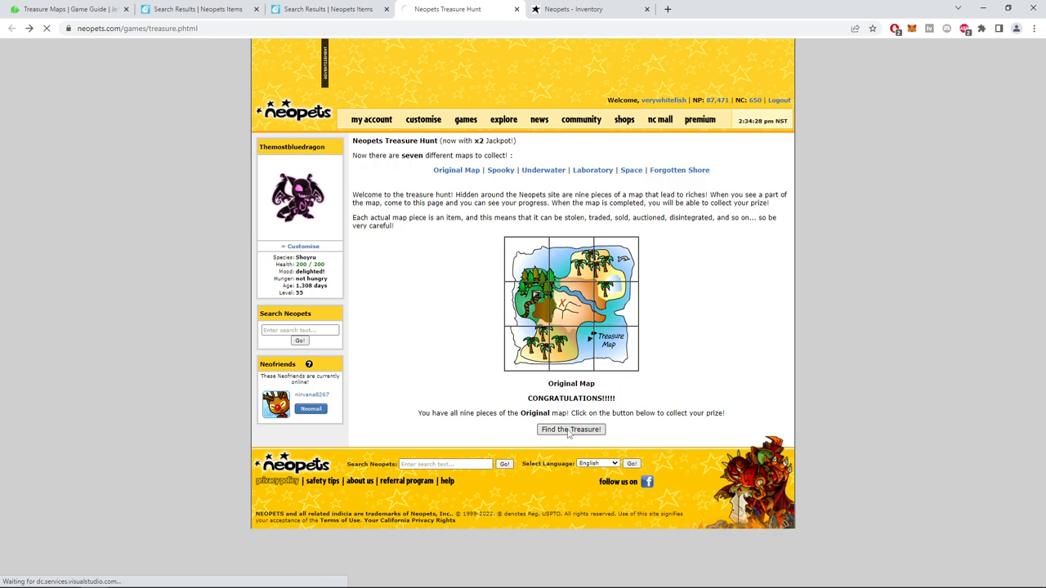
left_click(570, 428)
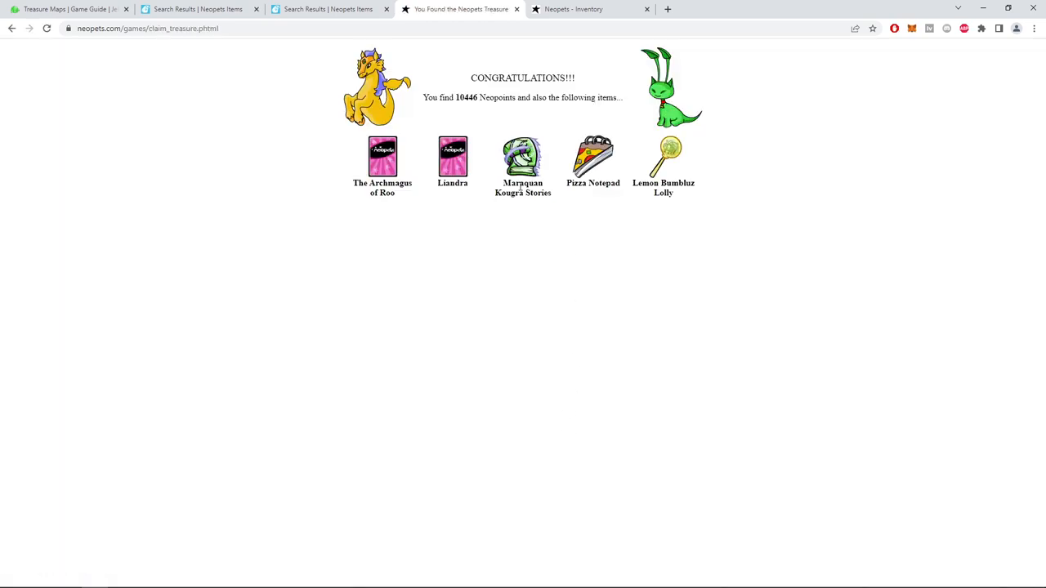
left_click(327, 10)
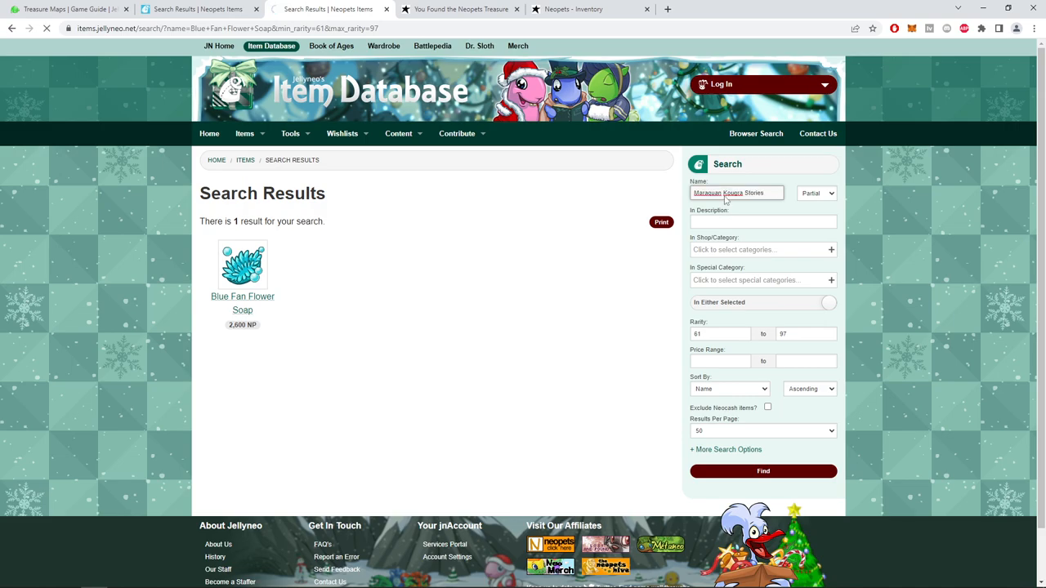
left_click(461, 10)
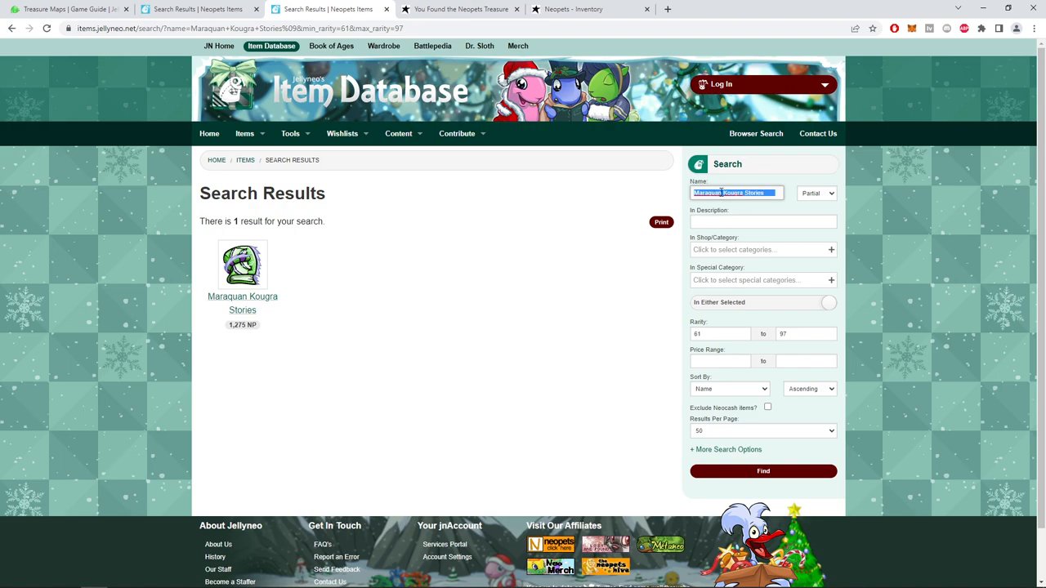
type("Pizza Notepad")
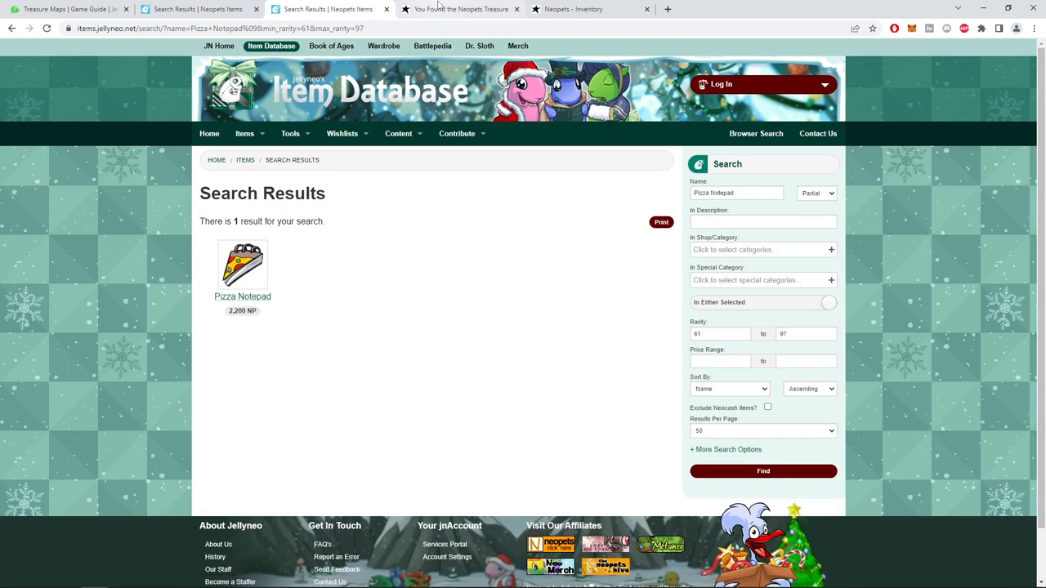
Check the lolly prize's value on Jellyneo and return to the Treasure Hunt page
left_click(460, 9)
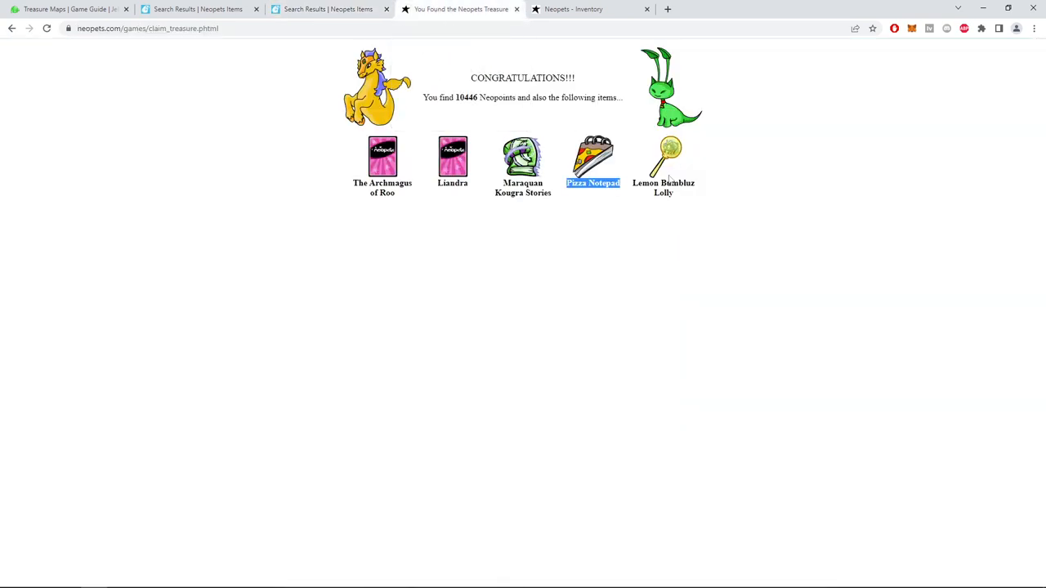
left_click(327, 10)
type("Lemon Bumbluz Lolly")
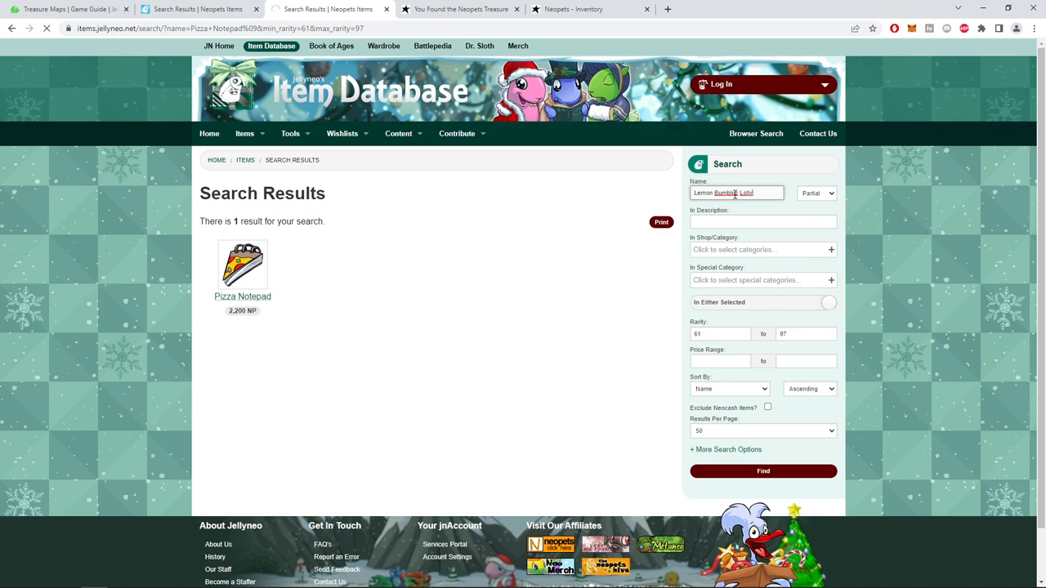
left_click(457, 10)
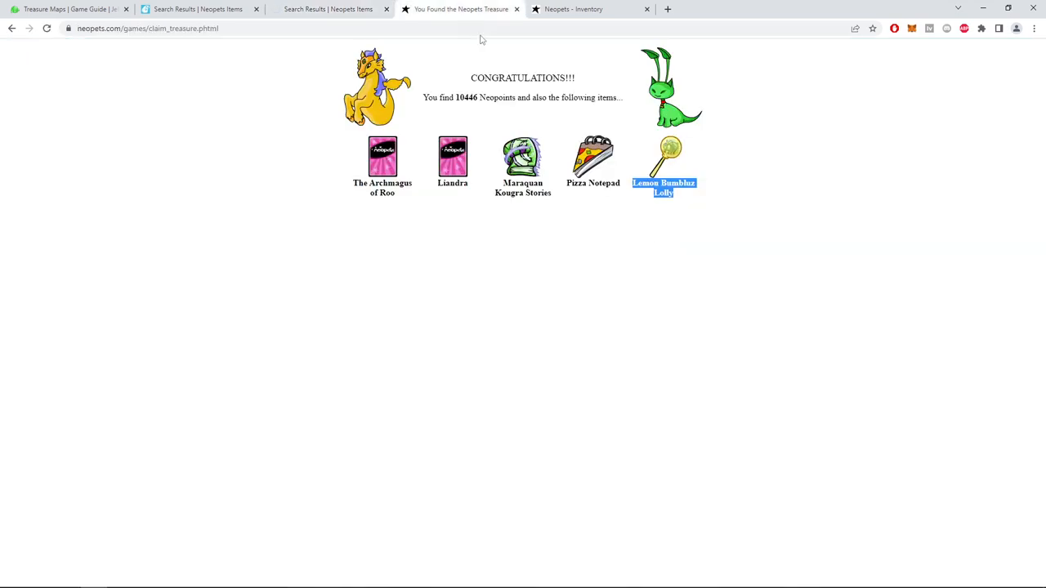
left_click(326, 10)
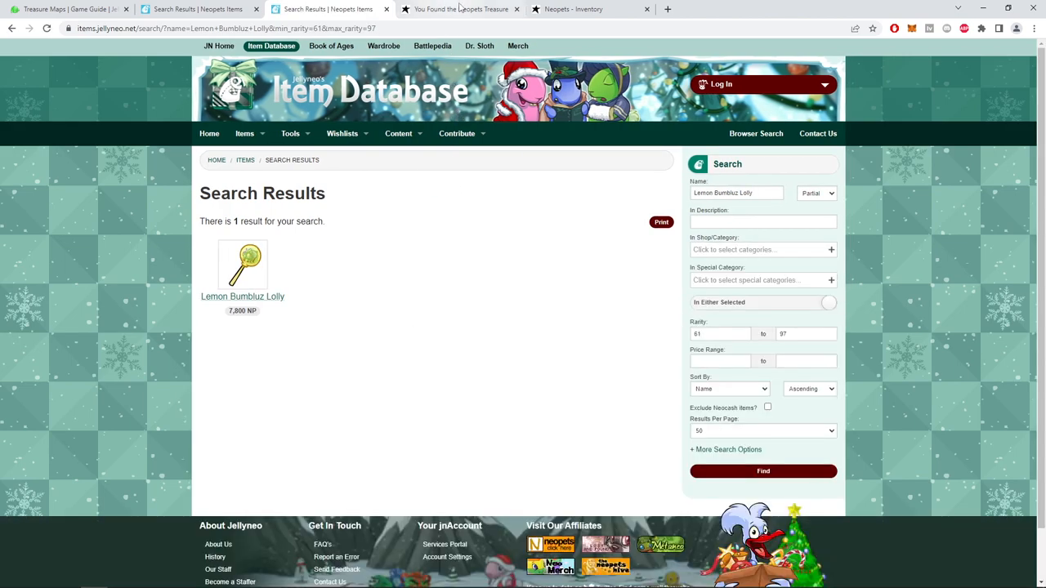
left_click(460, 10)
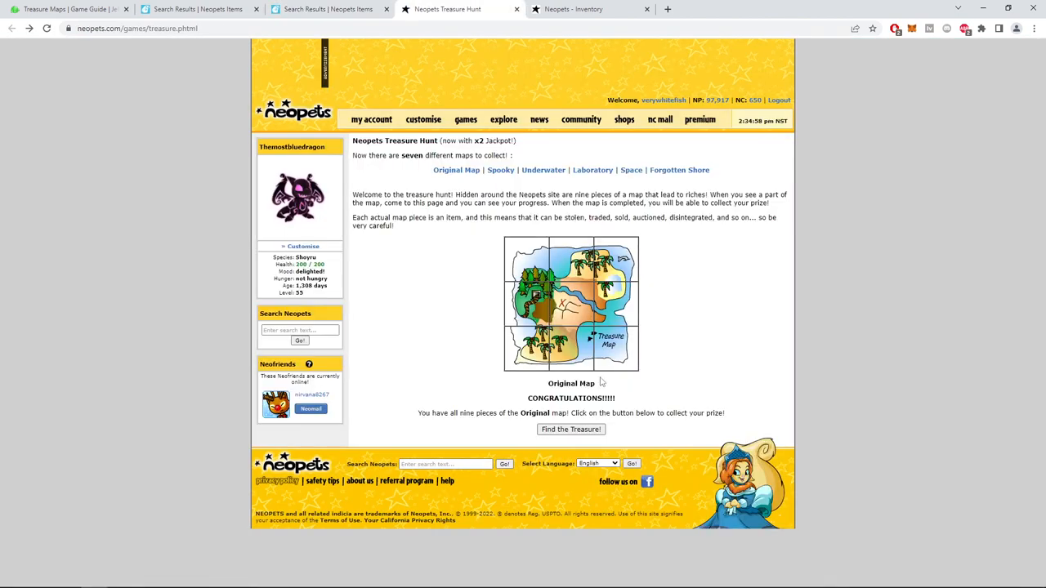
Redeem the third Original Map for 7,771 NP and look up Summer Festival Kiko Hat on Jellyneo
left_click(571, 428)
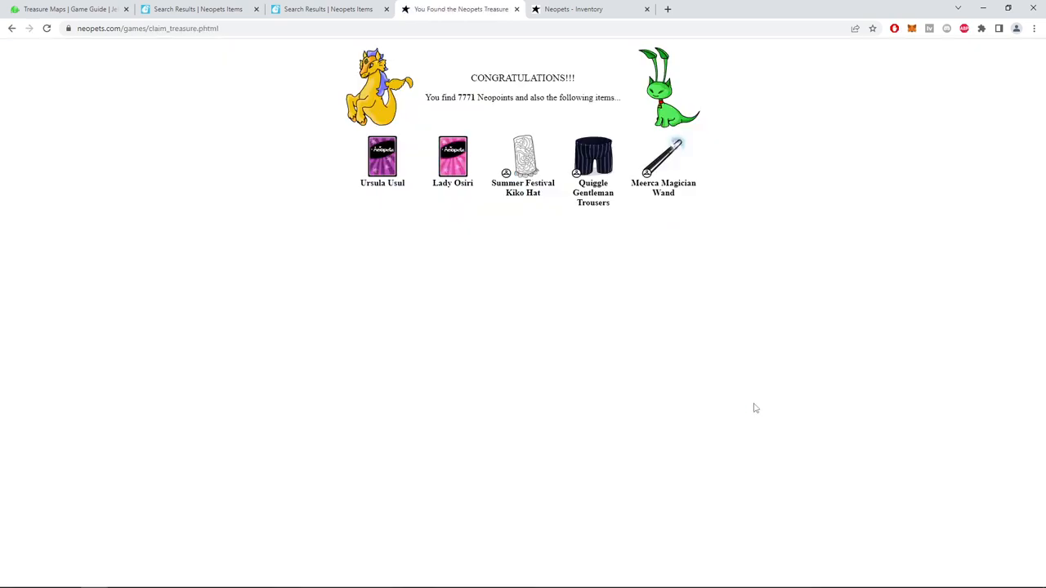
double_click(522, 188)
type("10000")
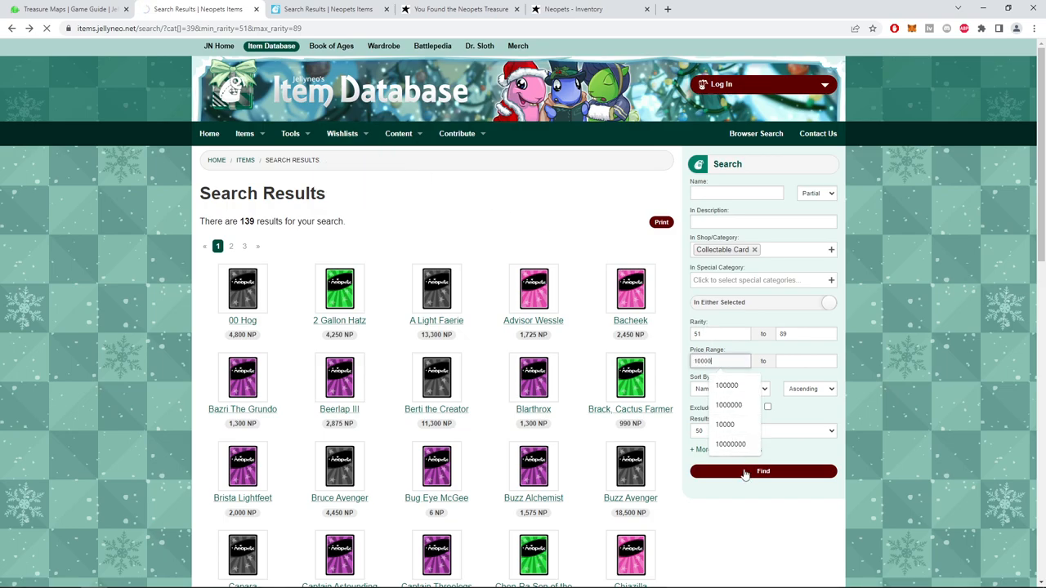
left_click(761, 470)
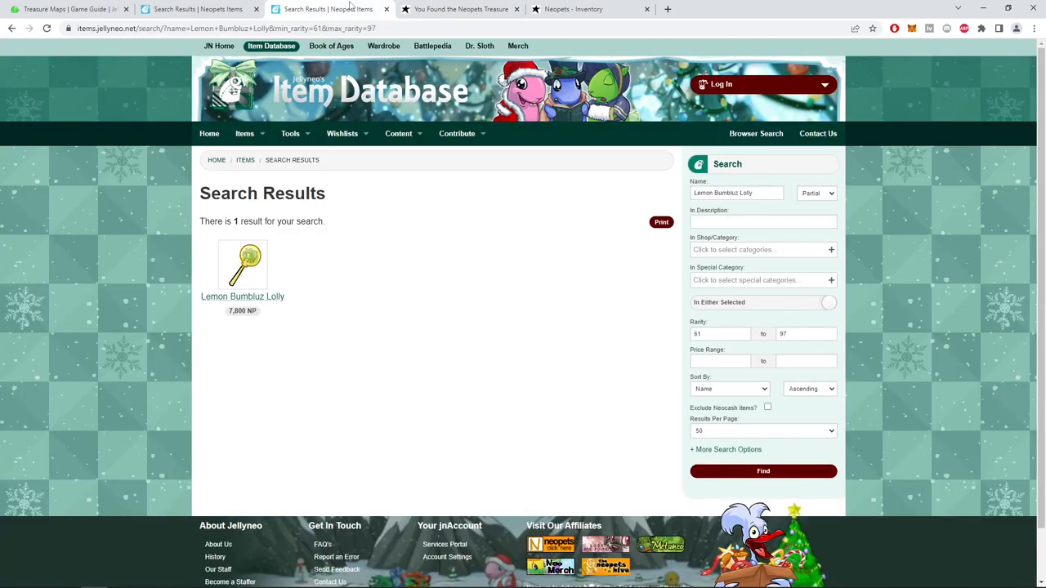
type("Summer Festival Kiko Hat")
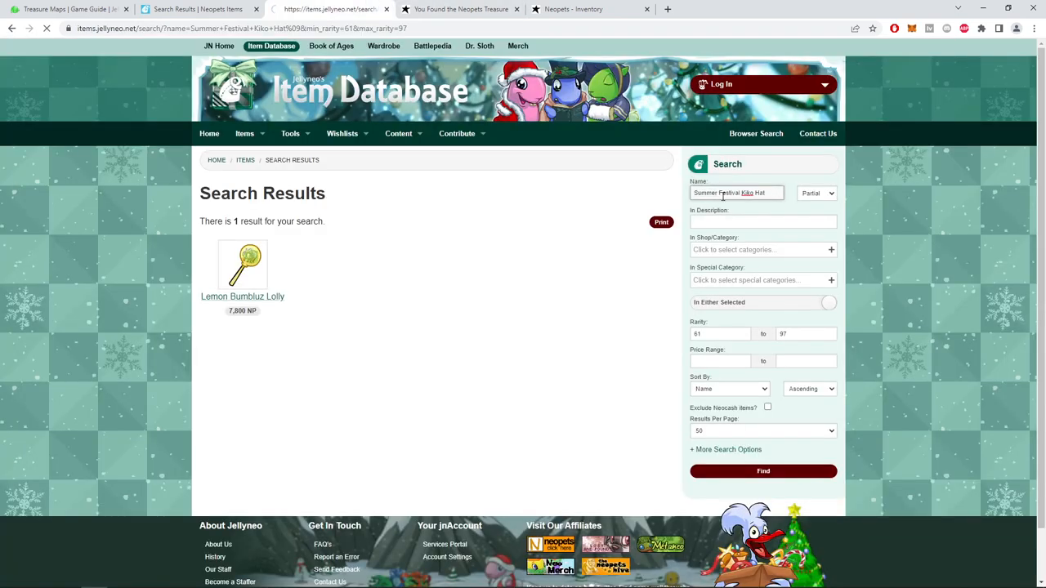
left_click(457, 9)
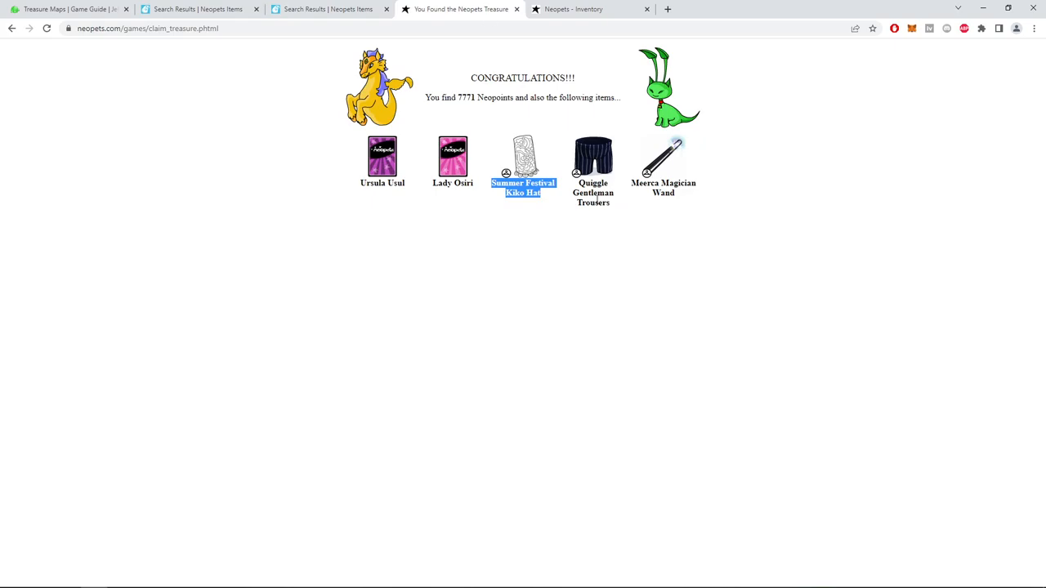
left_click(329, 10)
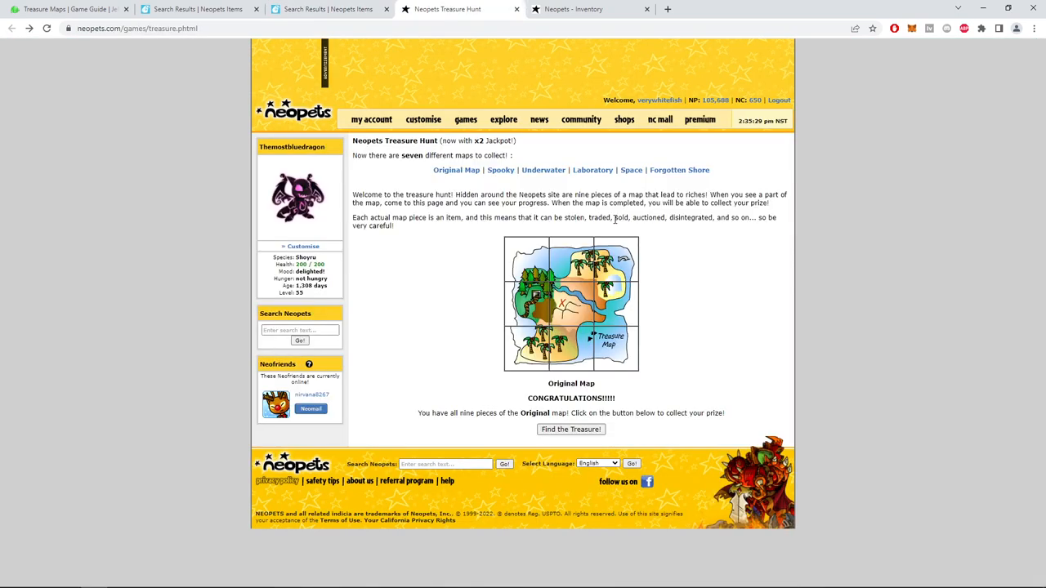
Redeem the fourth Original Map for 9,189 NP and search Sophies Wooden Spoon on Jellyneo
left_click(570, 428)
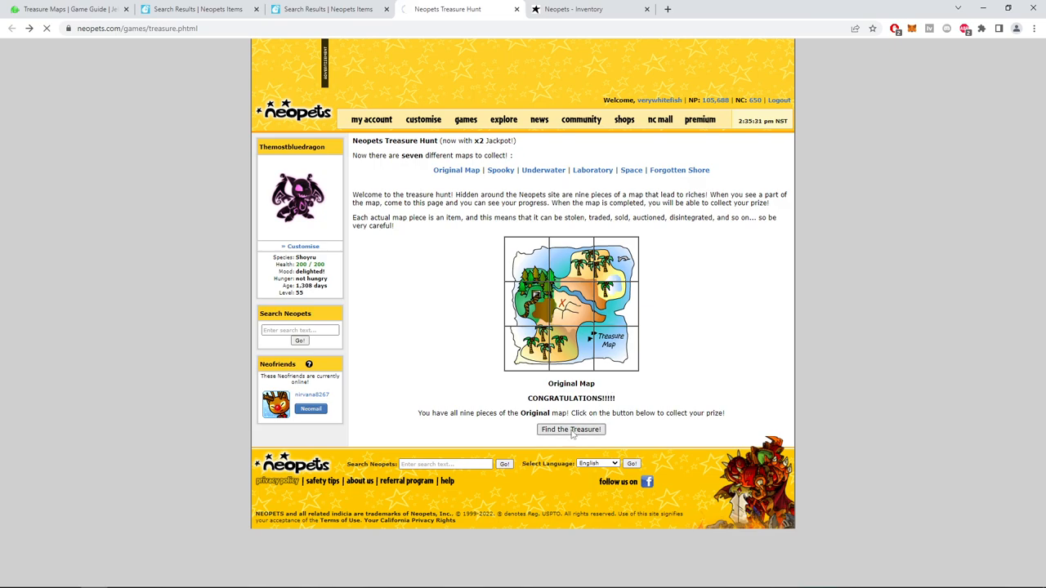
left_click(571, 428)
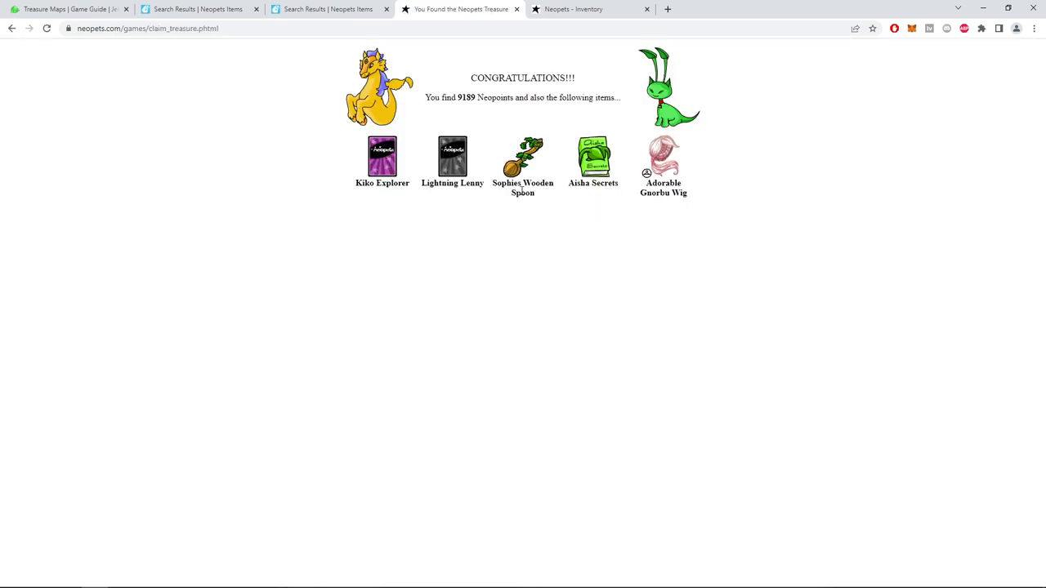
left_click(327, 9)
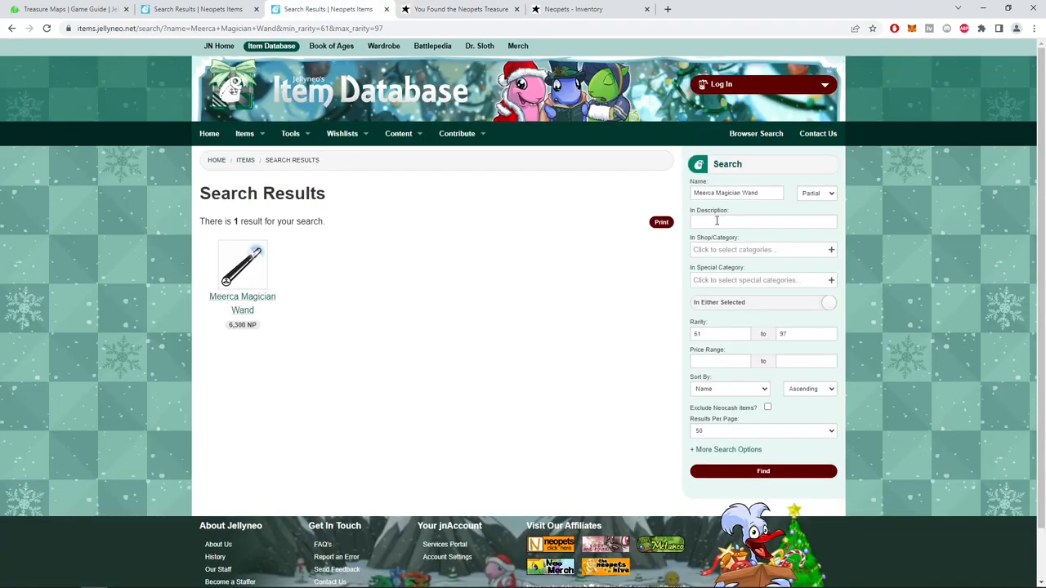
type("Sophies Wooden Spoon")
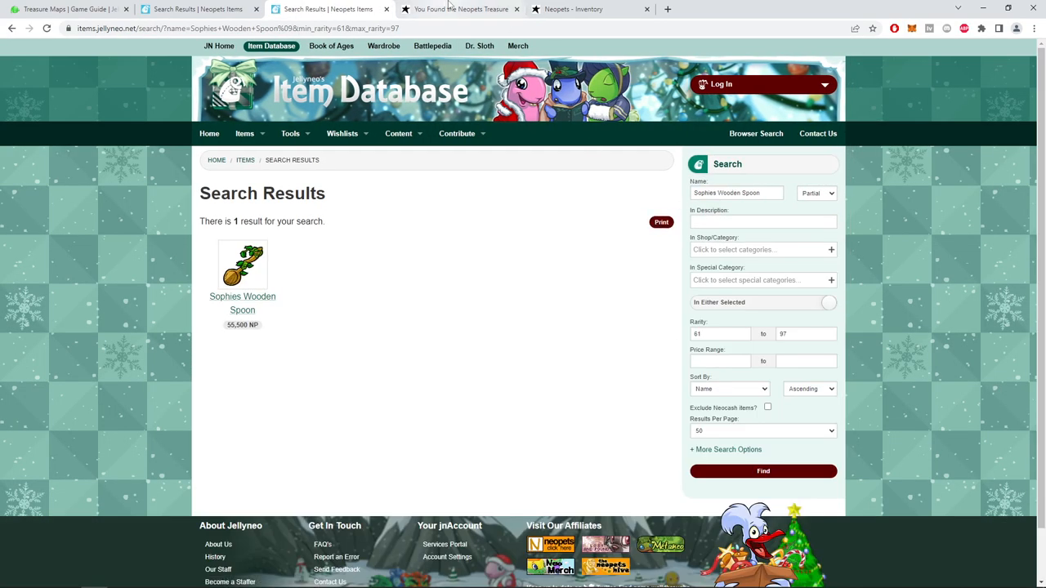
Look up Aisha Secrets and Adorable Gnorbu Wig values on Jellyneo
left_click(460, 10)
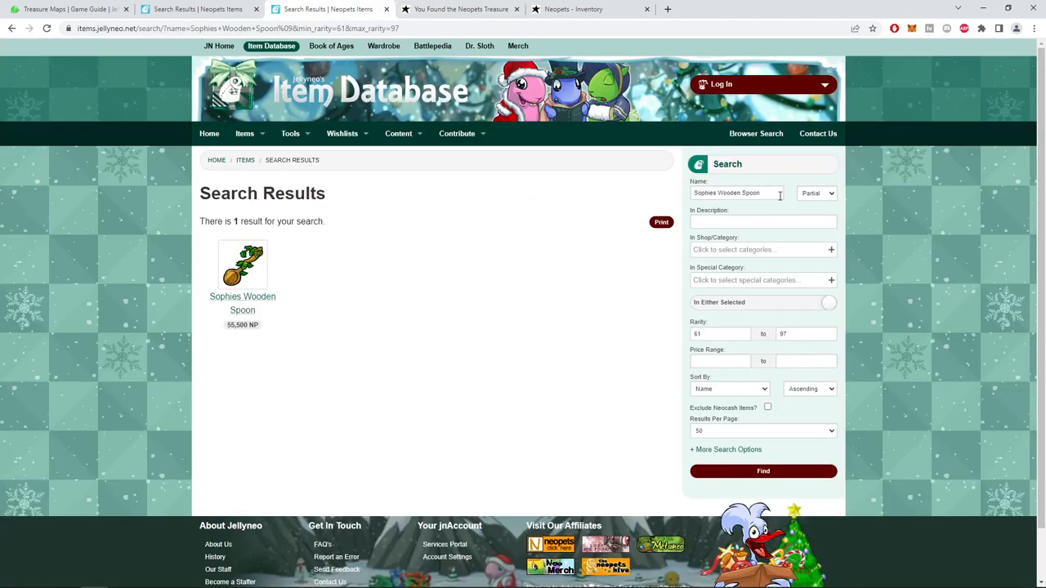
type("Aisha Secrets")
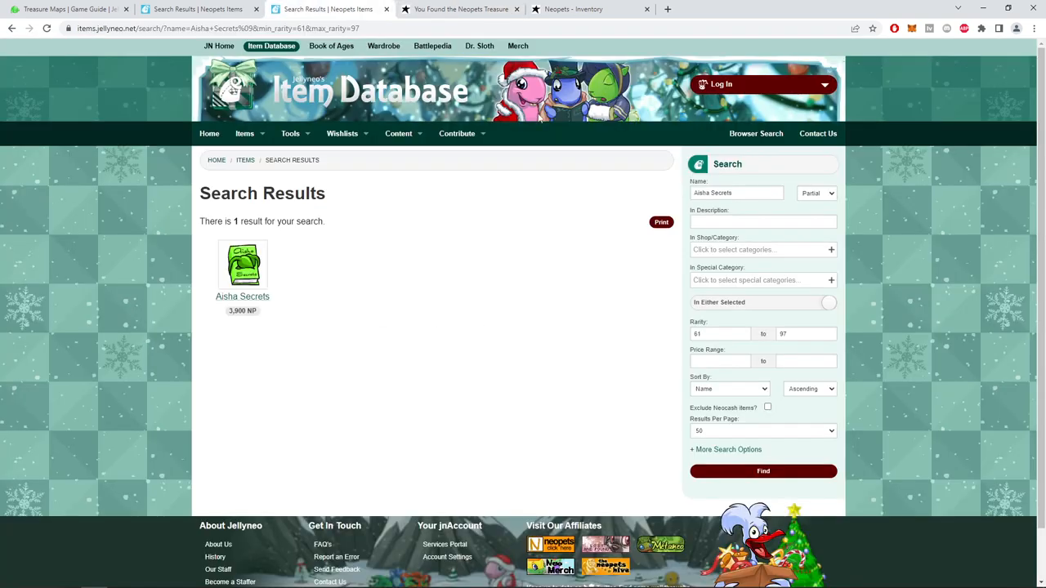
type("Adorable Gnorbu Wig")
type("100000")
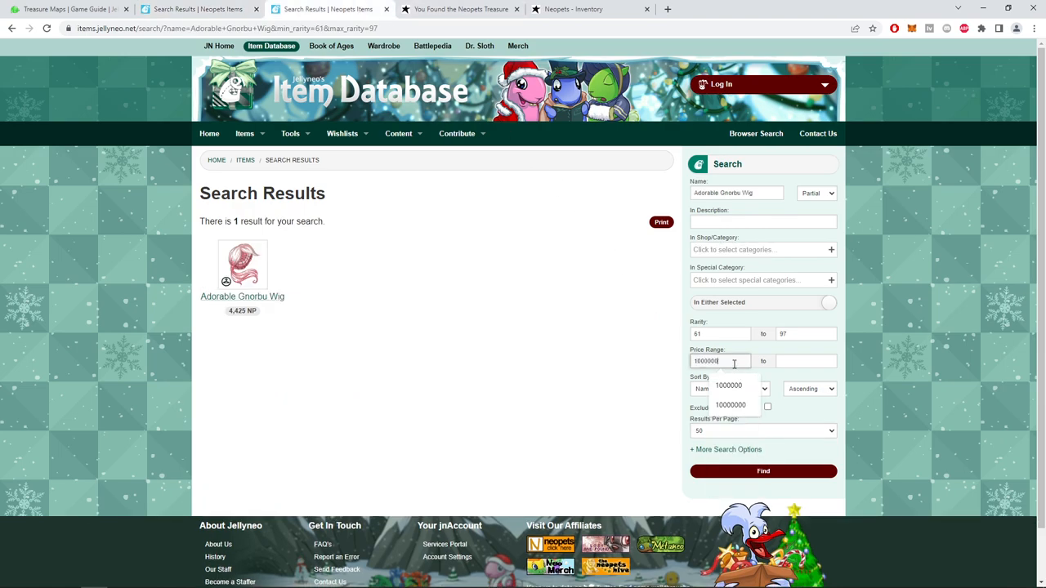
Find items worth at least 1,000,000 NP (no results) and return to Treasure Hunt
left_click(761, 470)
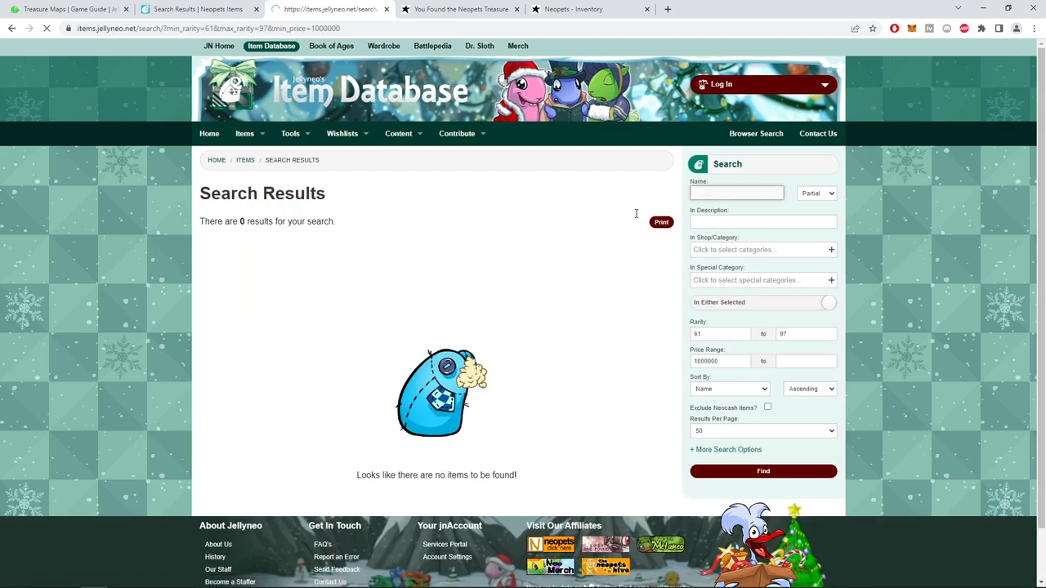
left_click(461, 10)
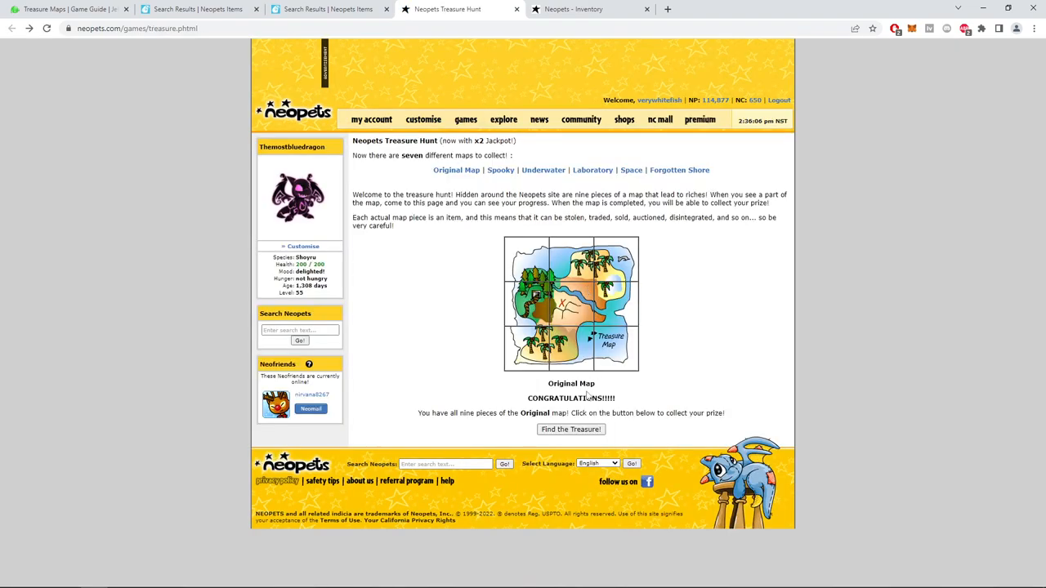
Redeem the fifth Original Map for 10,904 NP and look up Chilli Chocolate on Jellyneo
left_click(588, 10)
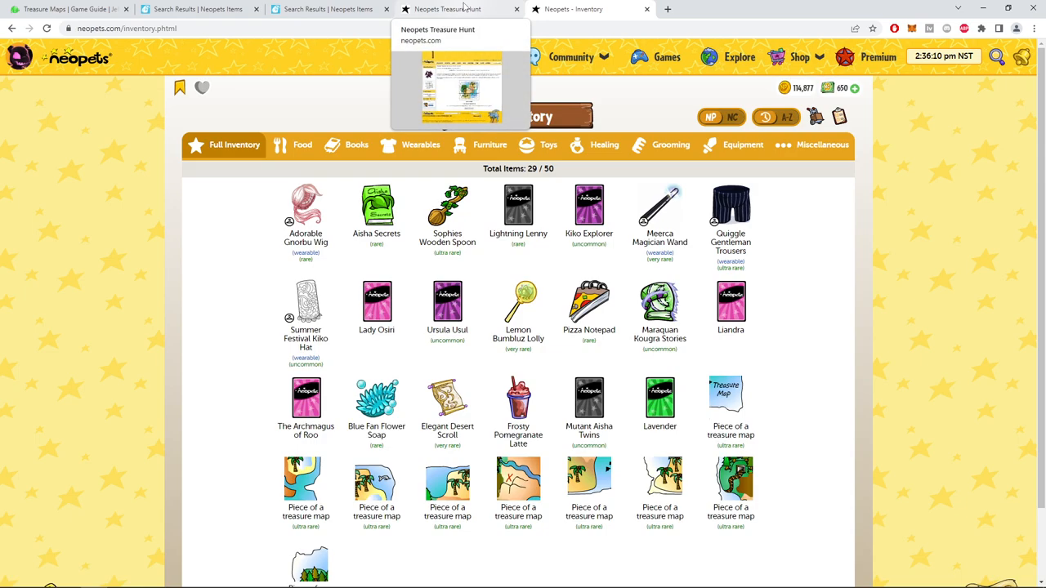
left_click(448, 10)
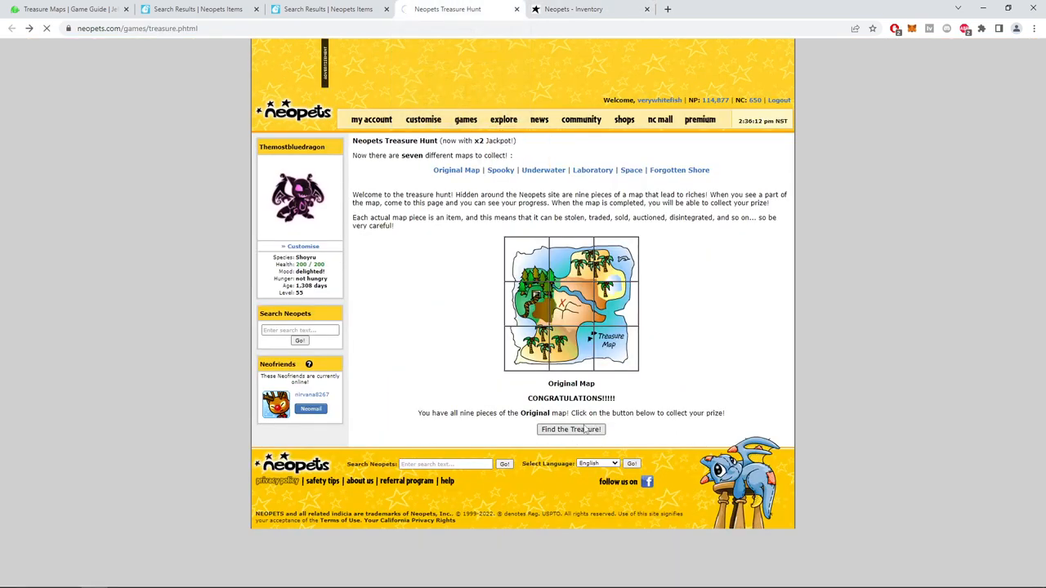
left_click(570, 428)
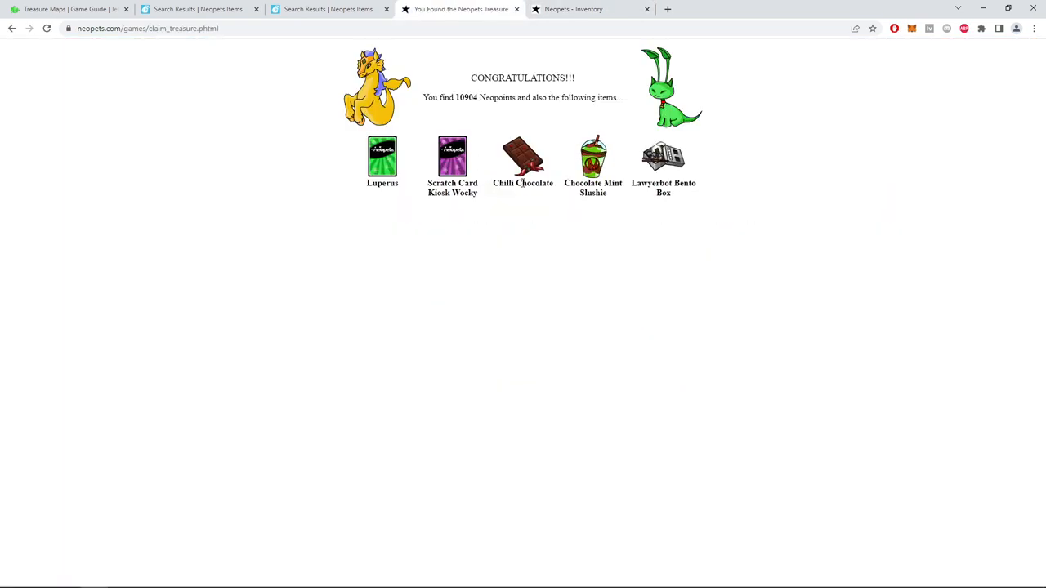
left_click(327, 10)
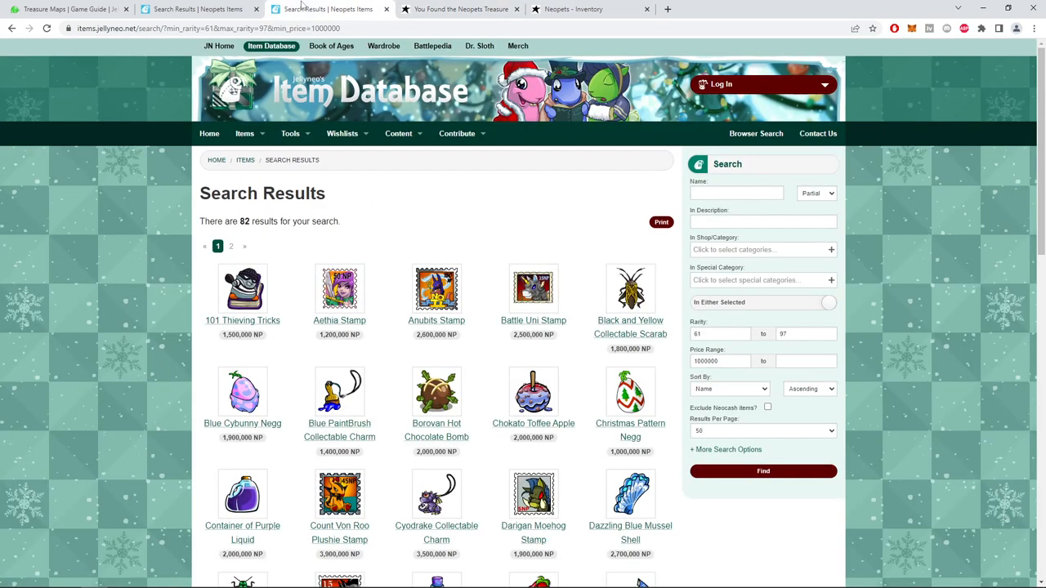
type("Chilli Chocolate")
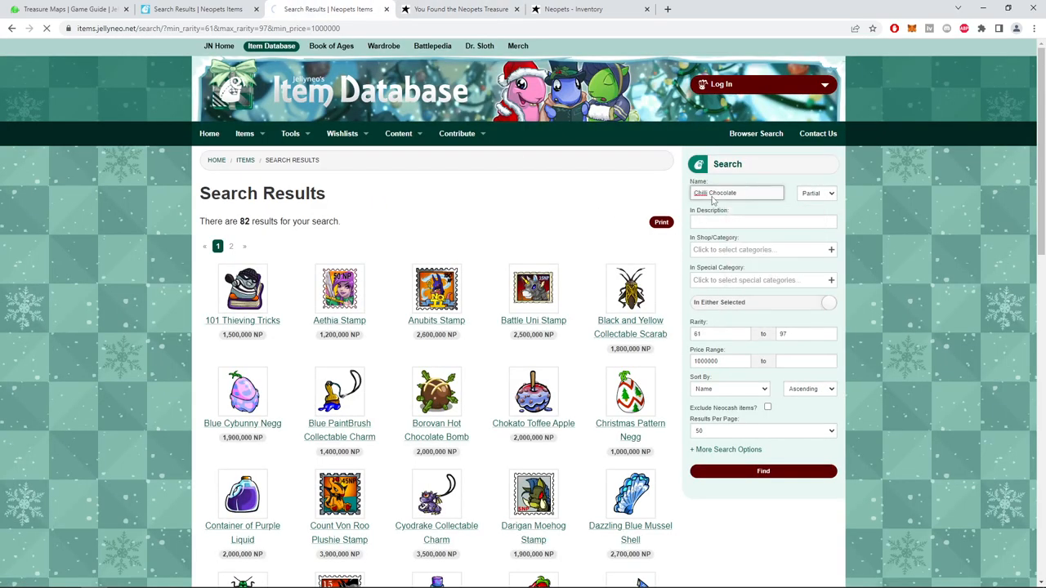
left_click(761, 471)
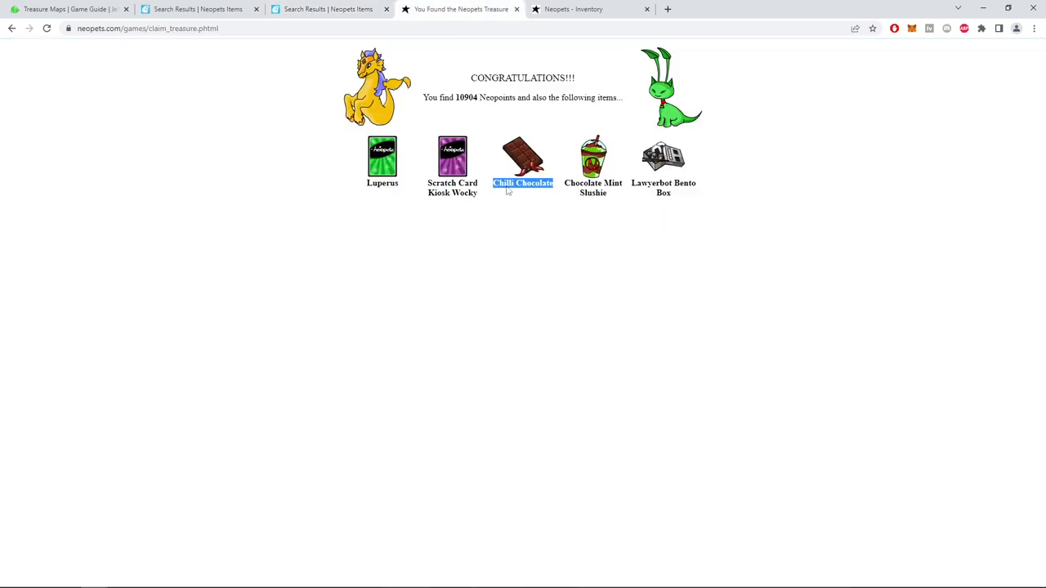
Look up Chocolate Mint Slushie and prepare to search Lawyerbot Bento Box
left_click(523, 183)
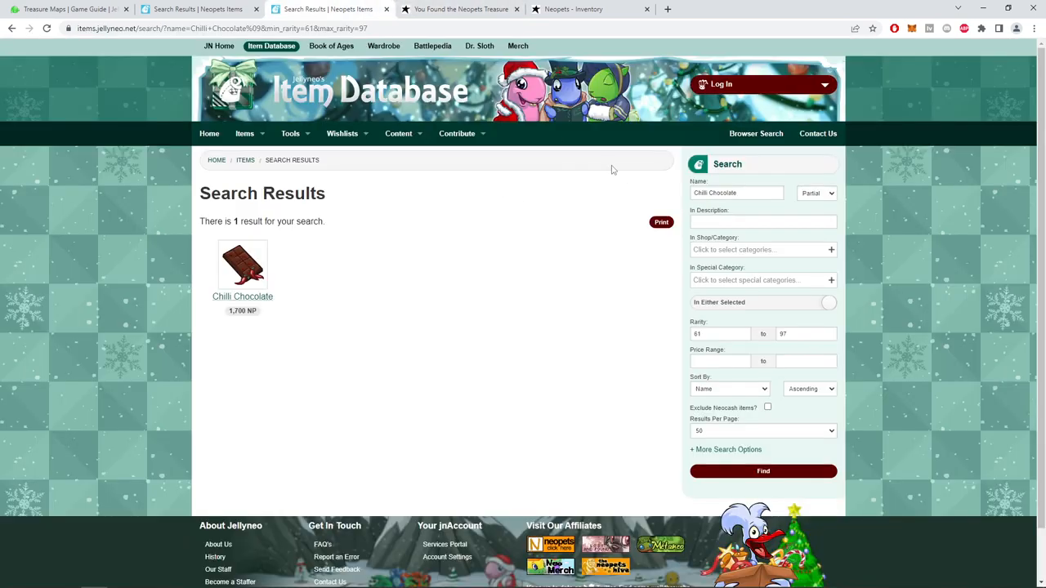
type("Chocolate Mint Slushie")
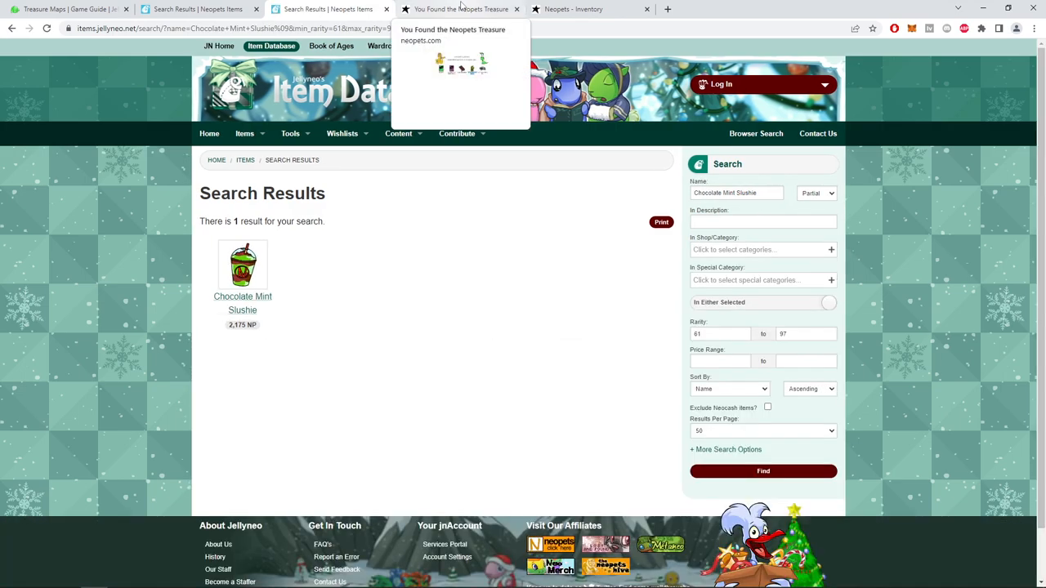
left_click(461, 10)
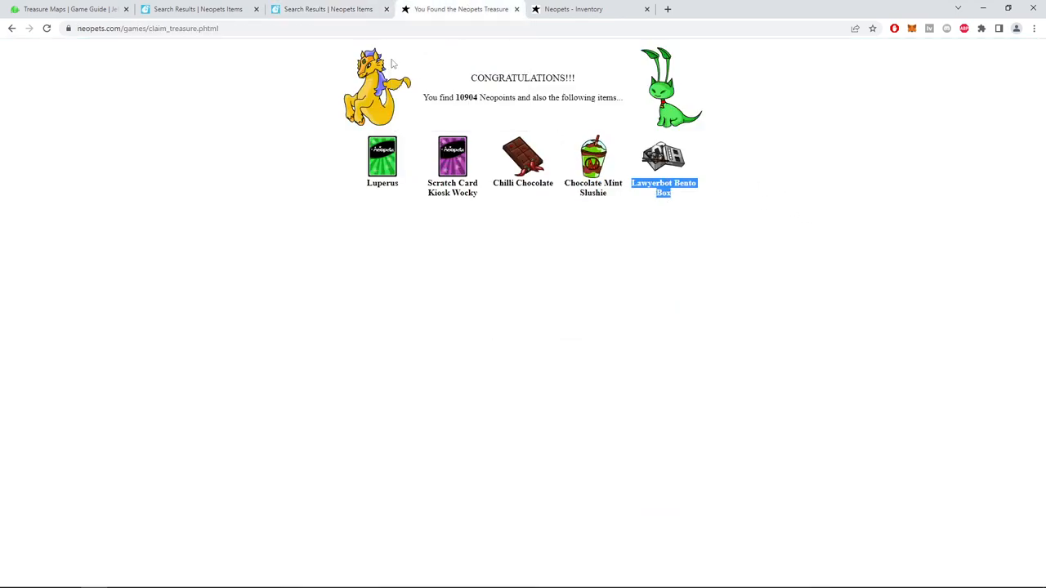
left_click(326, 10)
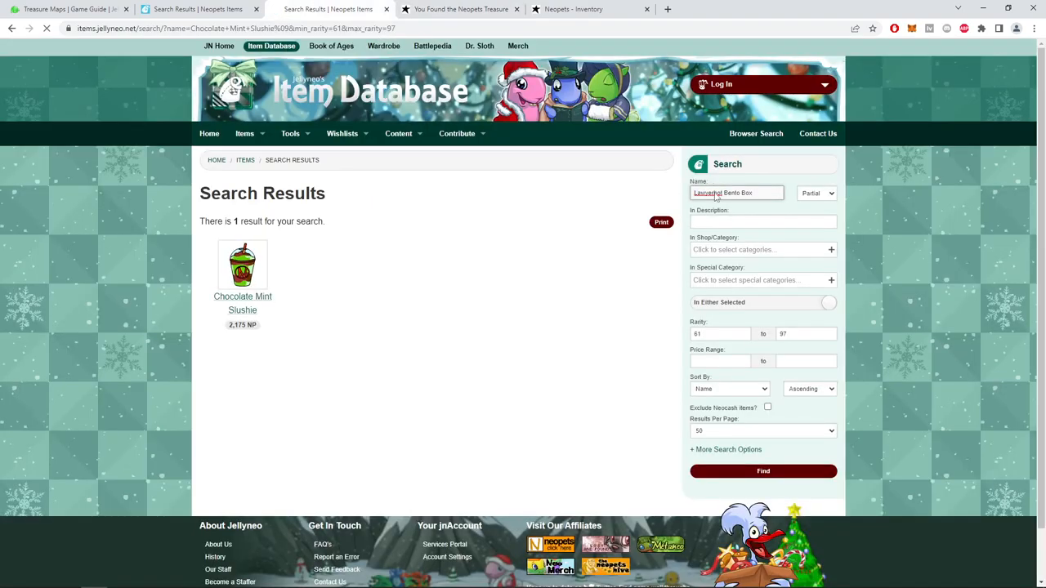
Compare the 25-item prize inventory with Jellyneo's 11 collectable cards worth 10,000+ NP
left_click(589, 9)
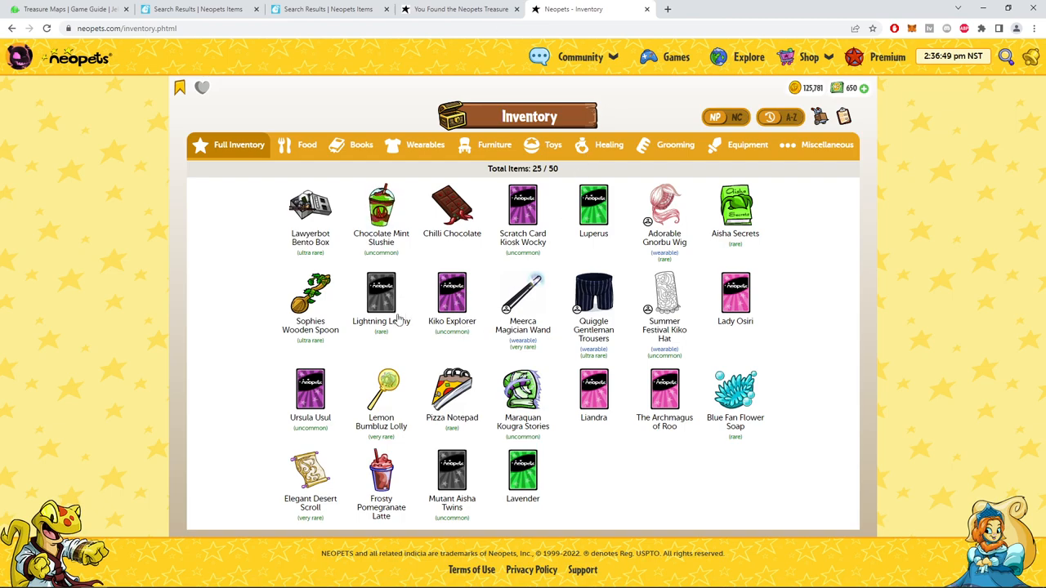
left_click(196, 10)
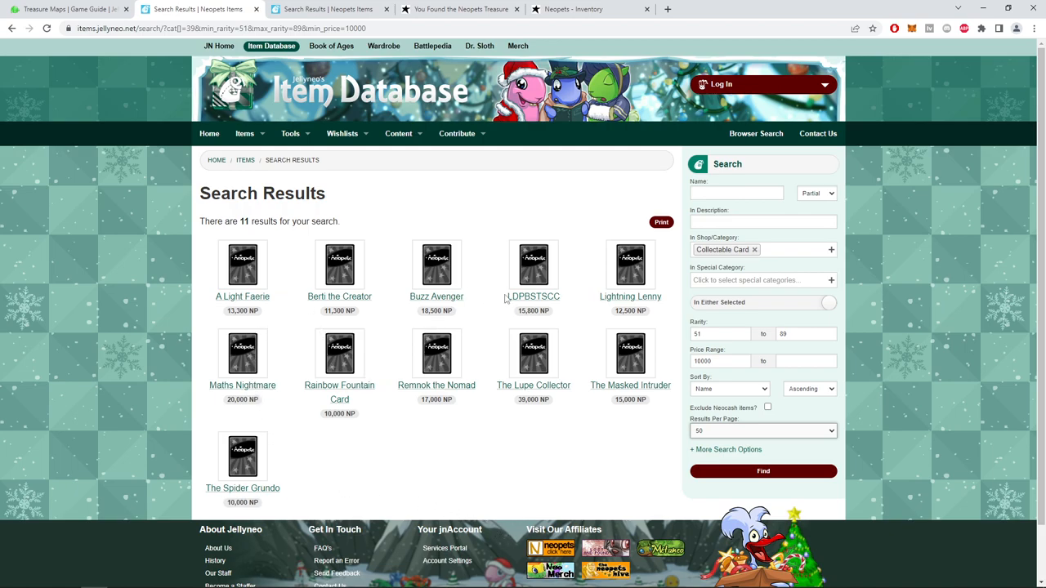
left_click(588, 10)
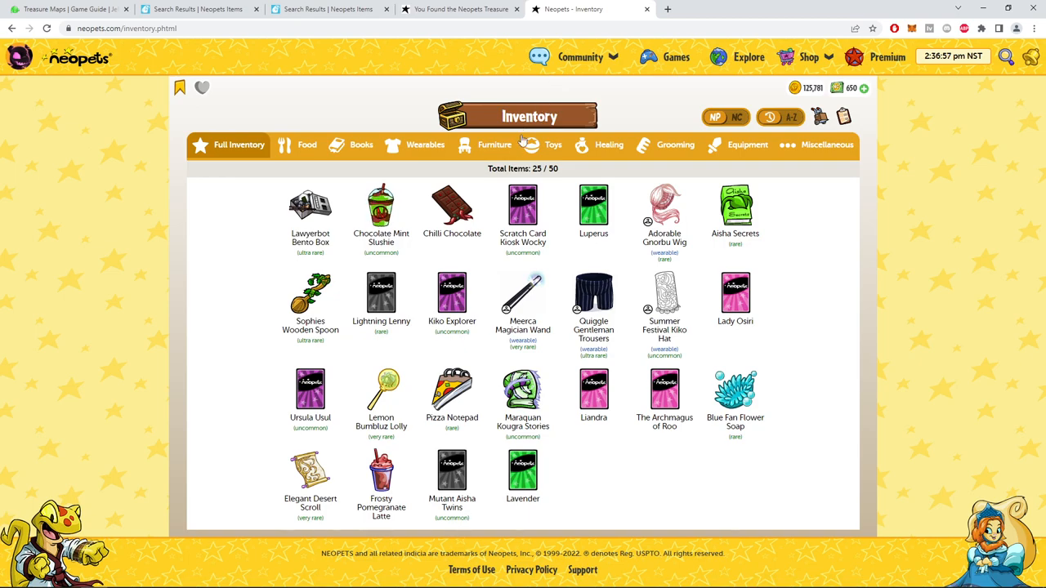
mouse_move(549, 330)
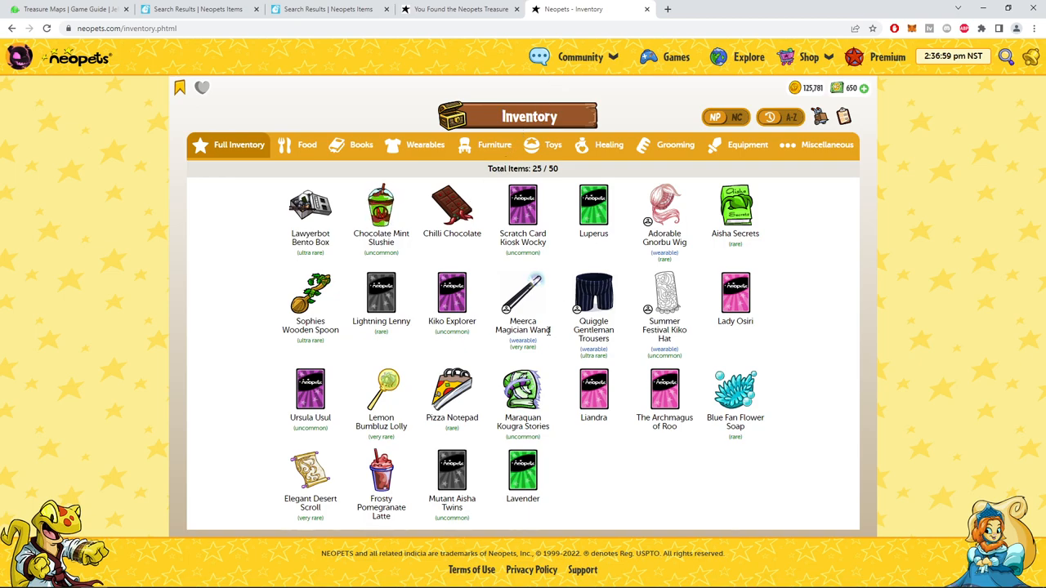